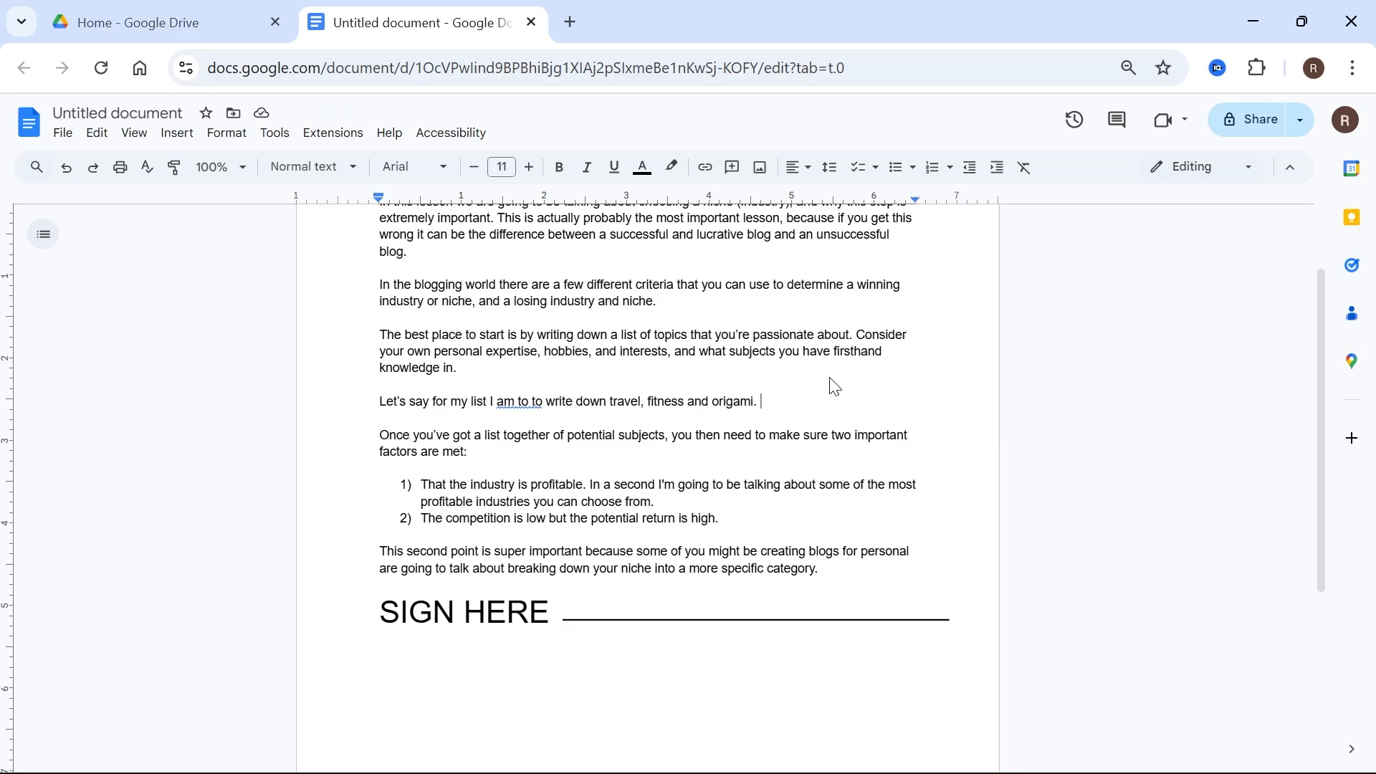
Insert a horizontal line after the origami paragraph via Insert > Horizontal line
{"action": "key", "text": "enter"}
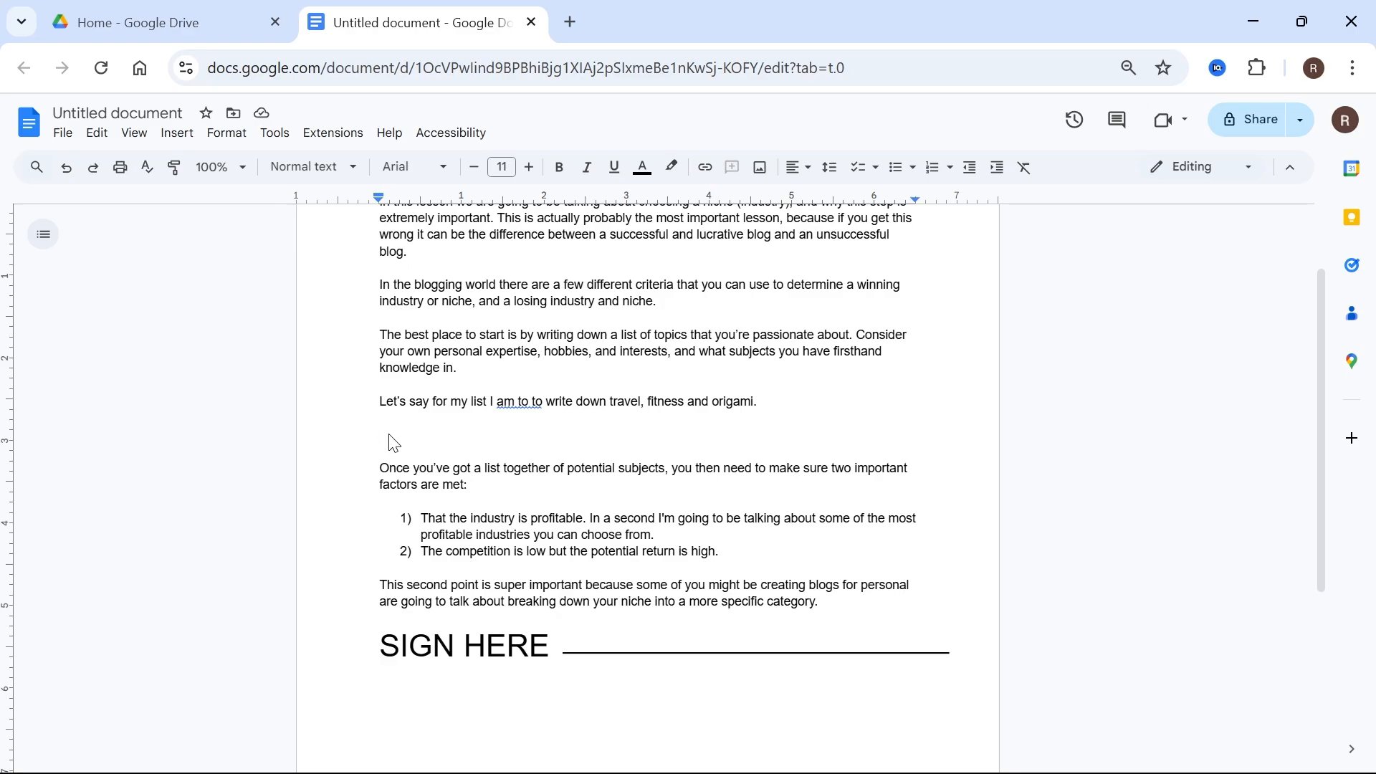
{"action": "left_click", "coordinate": [177, 132]}
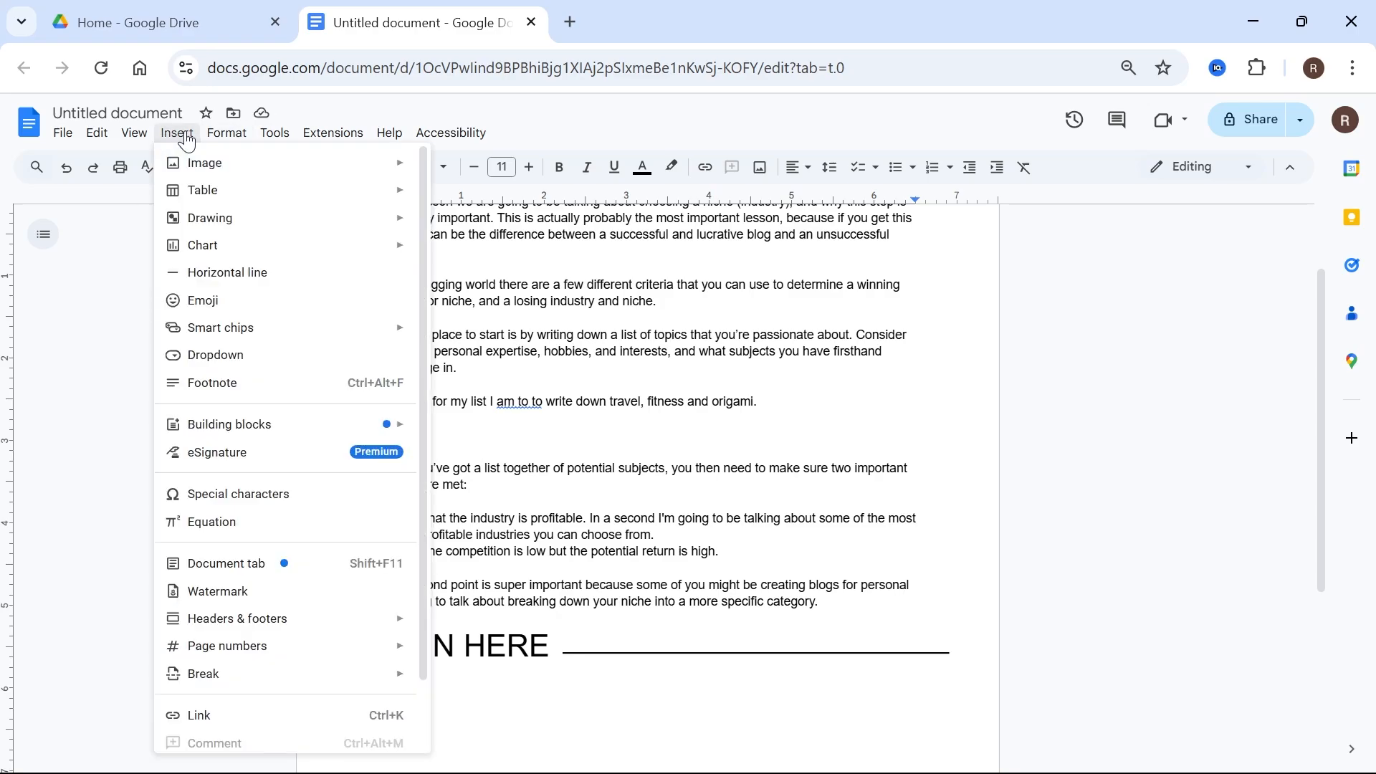
{"action": "left_click", "coordinate": [232, 273]}
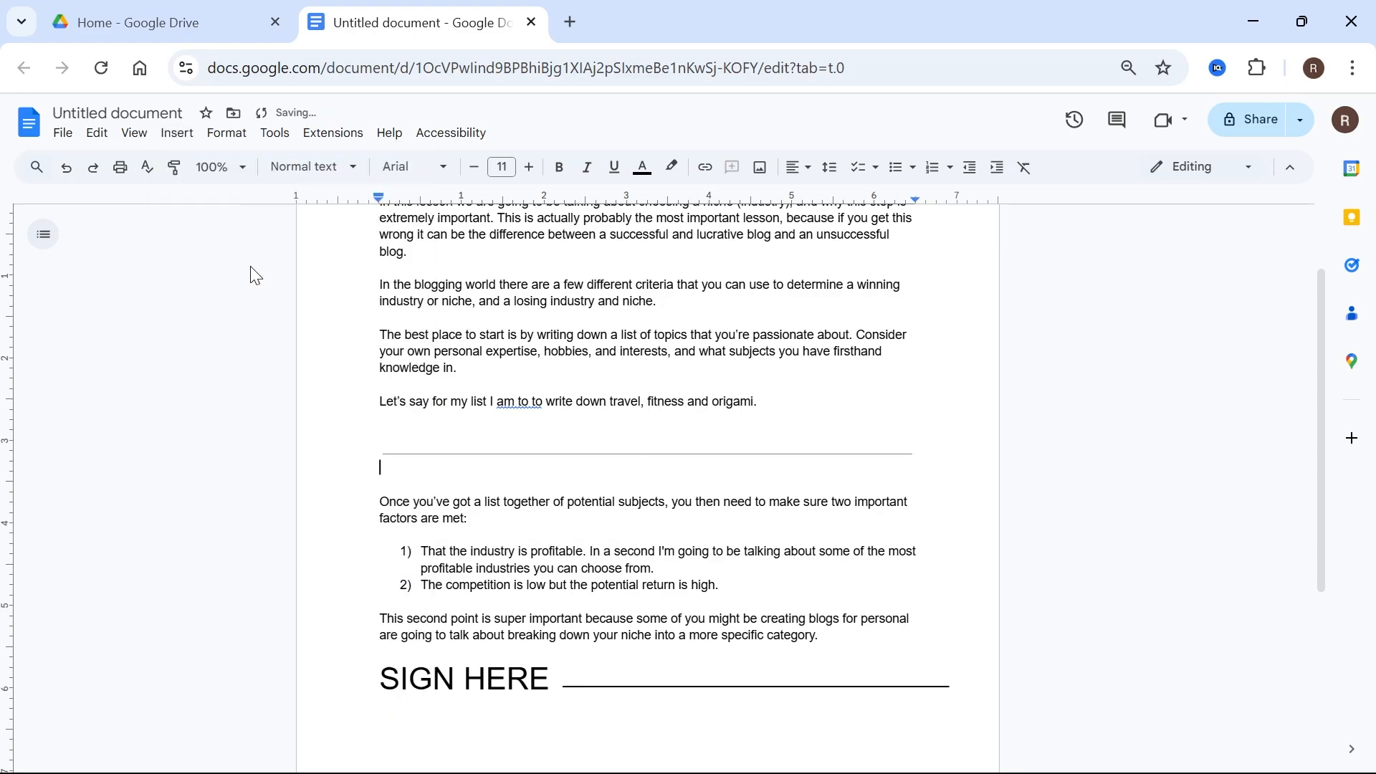
{"action": "mouse_move", "coordinate": [687, 447]}
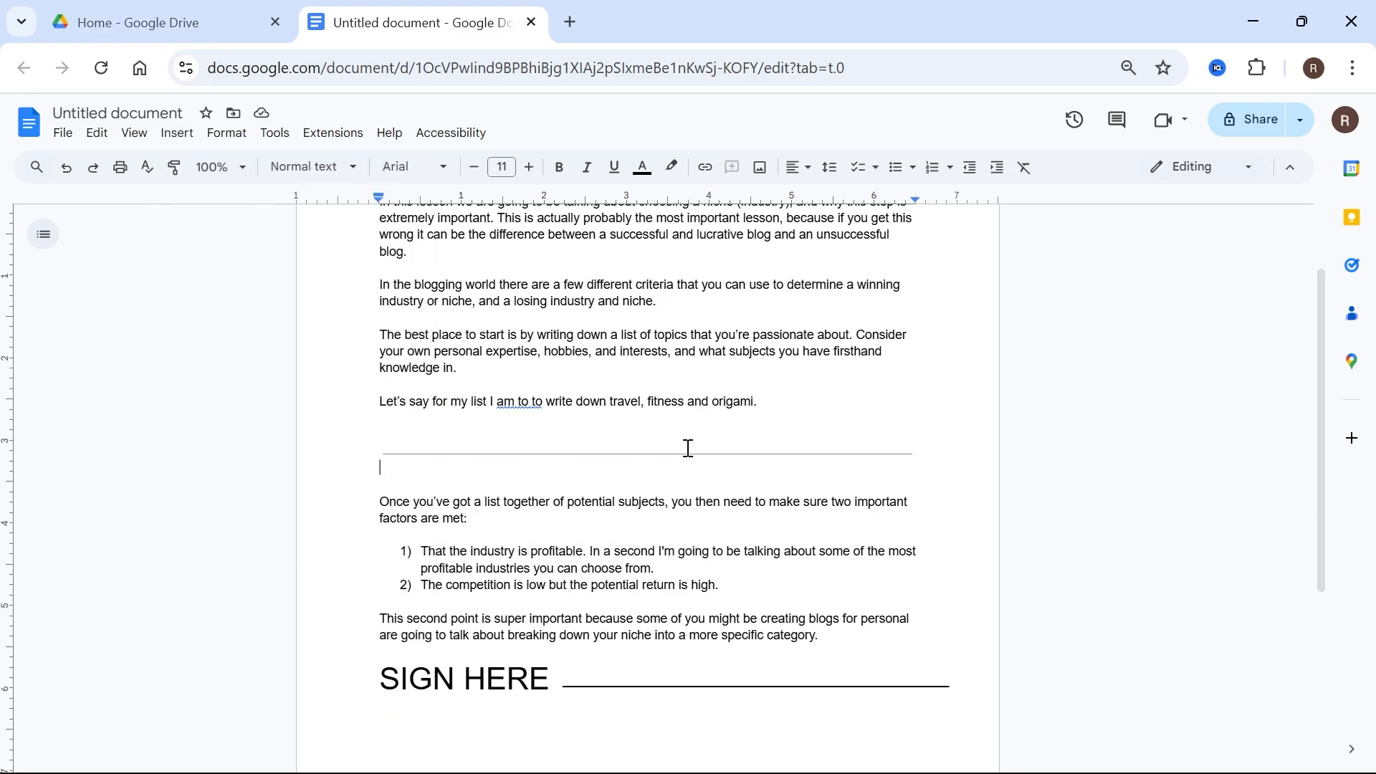
{"action": "mouse_move", "coordinate": [620, 413]}
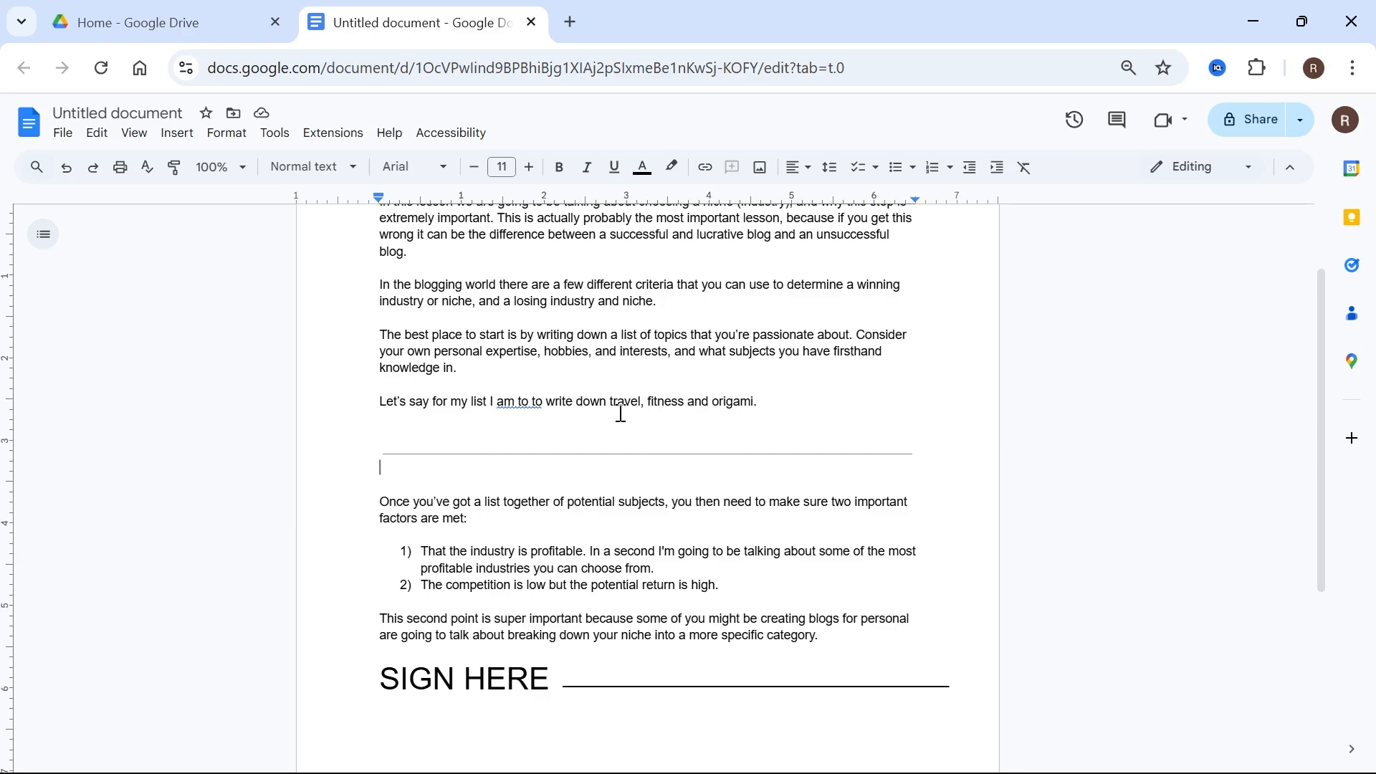
{"action": "mouse_move", "coordinate": [605, 352]}
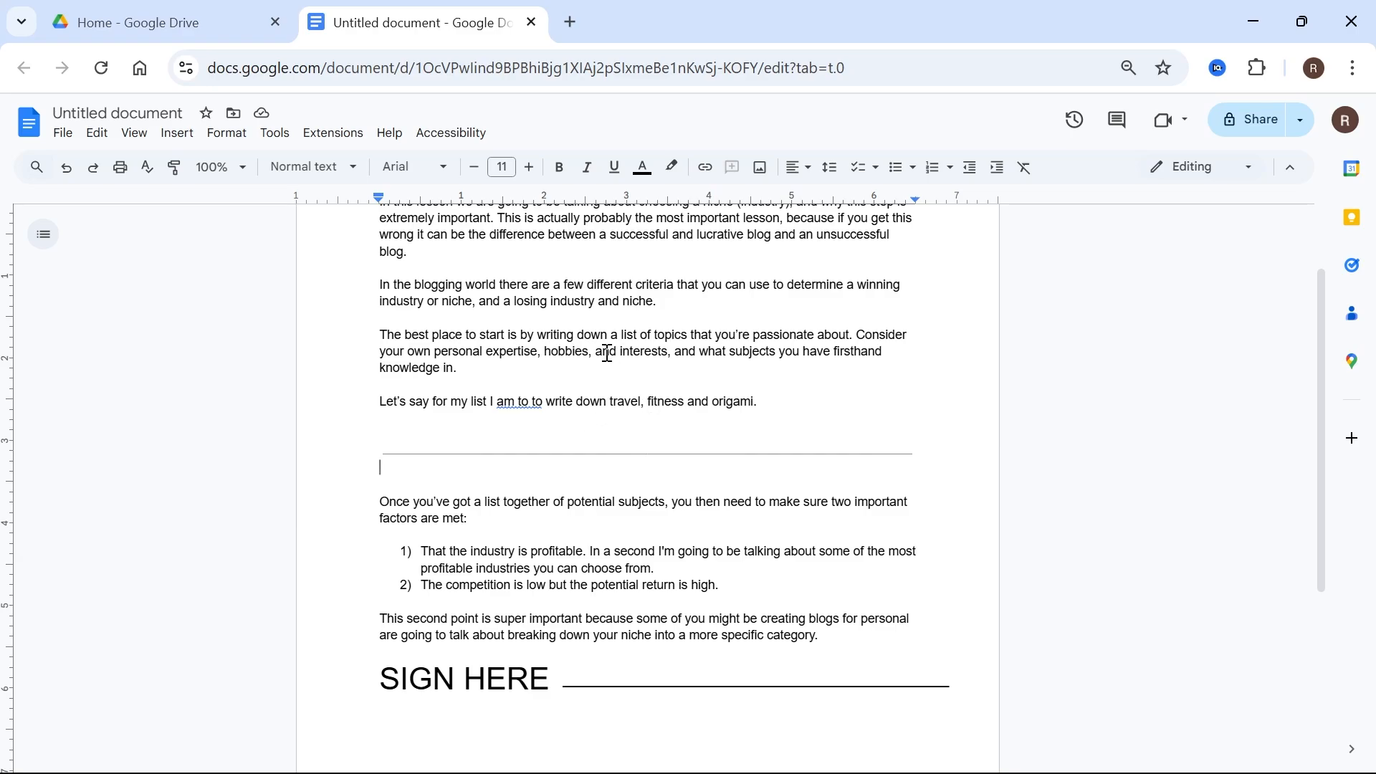
Start a new blank drawing from Insert > Drawing > New near the SIGN HERE line
{"action": "scroll", "scroll_direction": "down", "scroll_amount": 3}
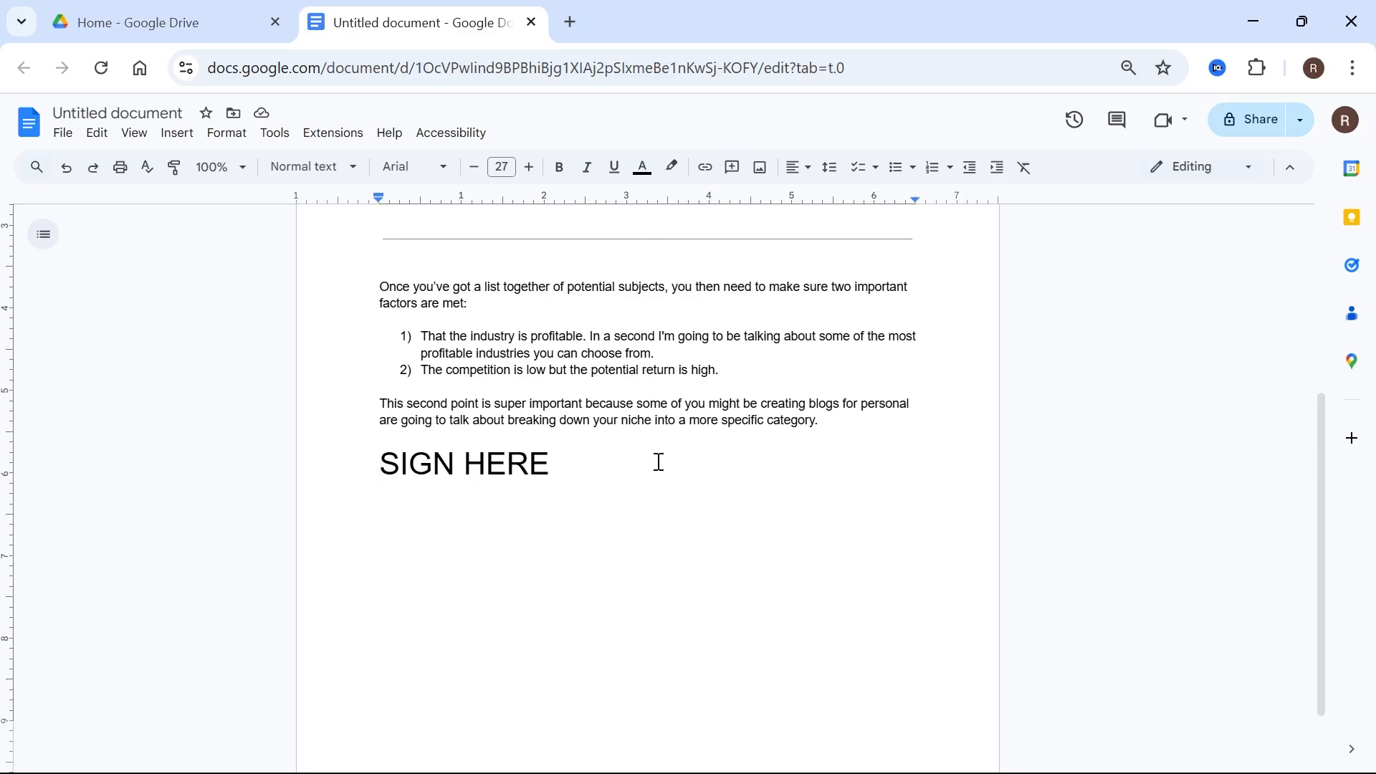
{"action": "left_click", "coordinate": [176, 132]}
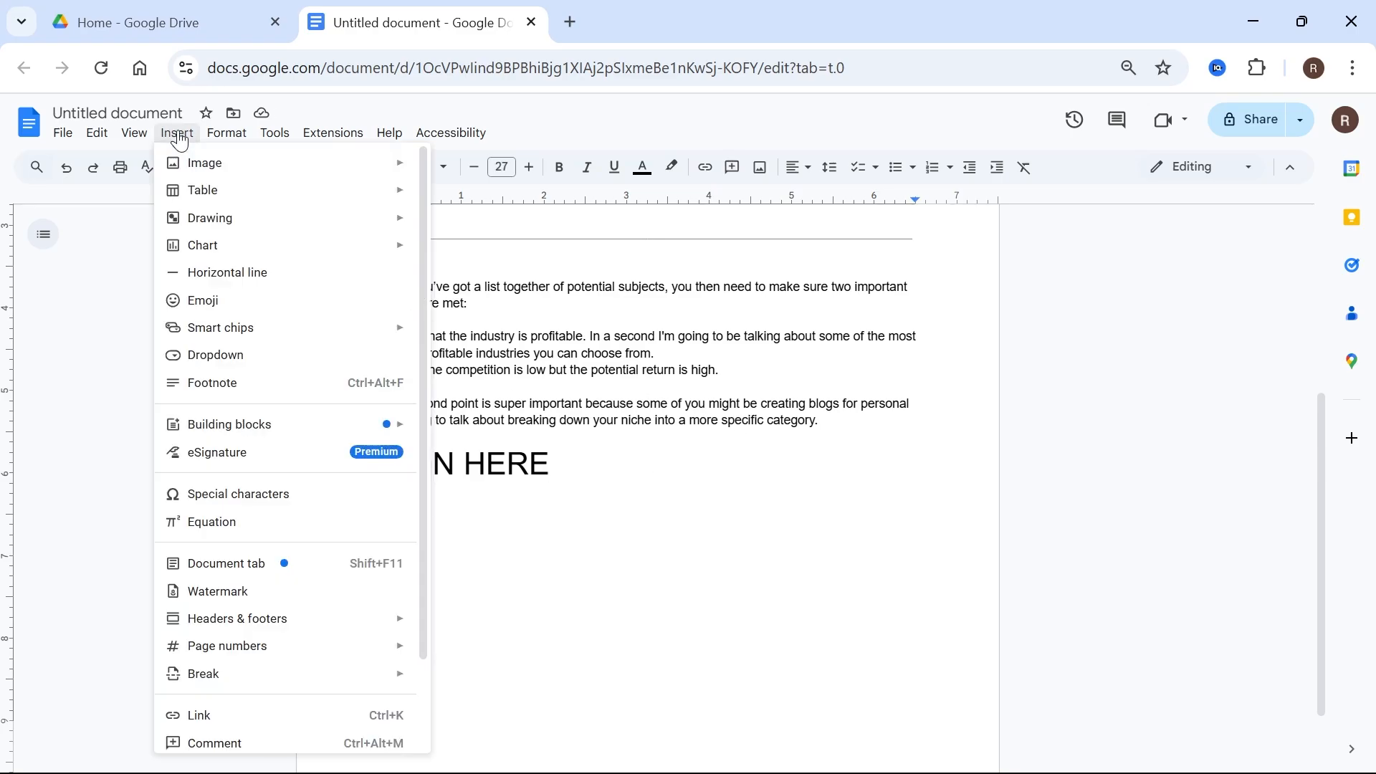
{"action": "mouse_move", "coordinate": [210, 218]}
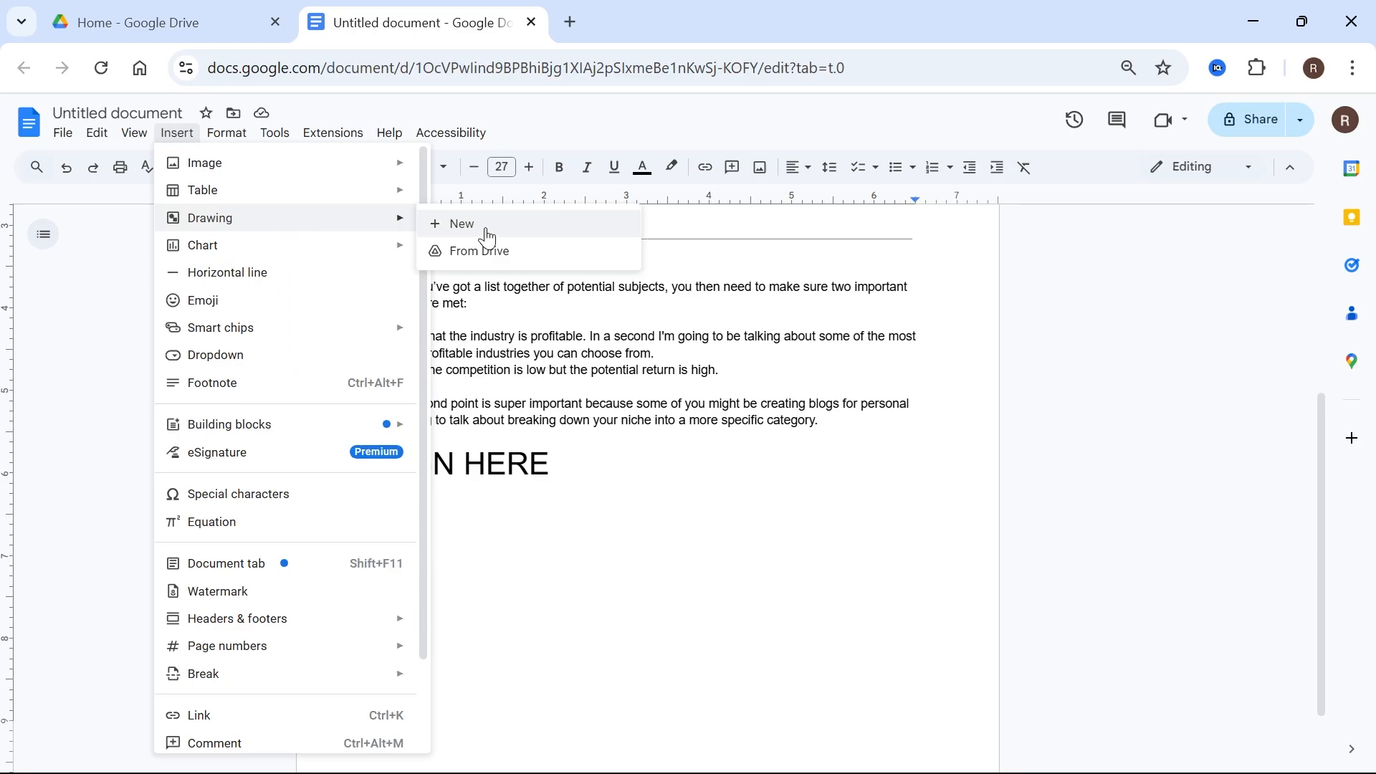
{"action": "left_click", "coordinate": [460, 225]}
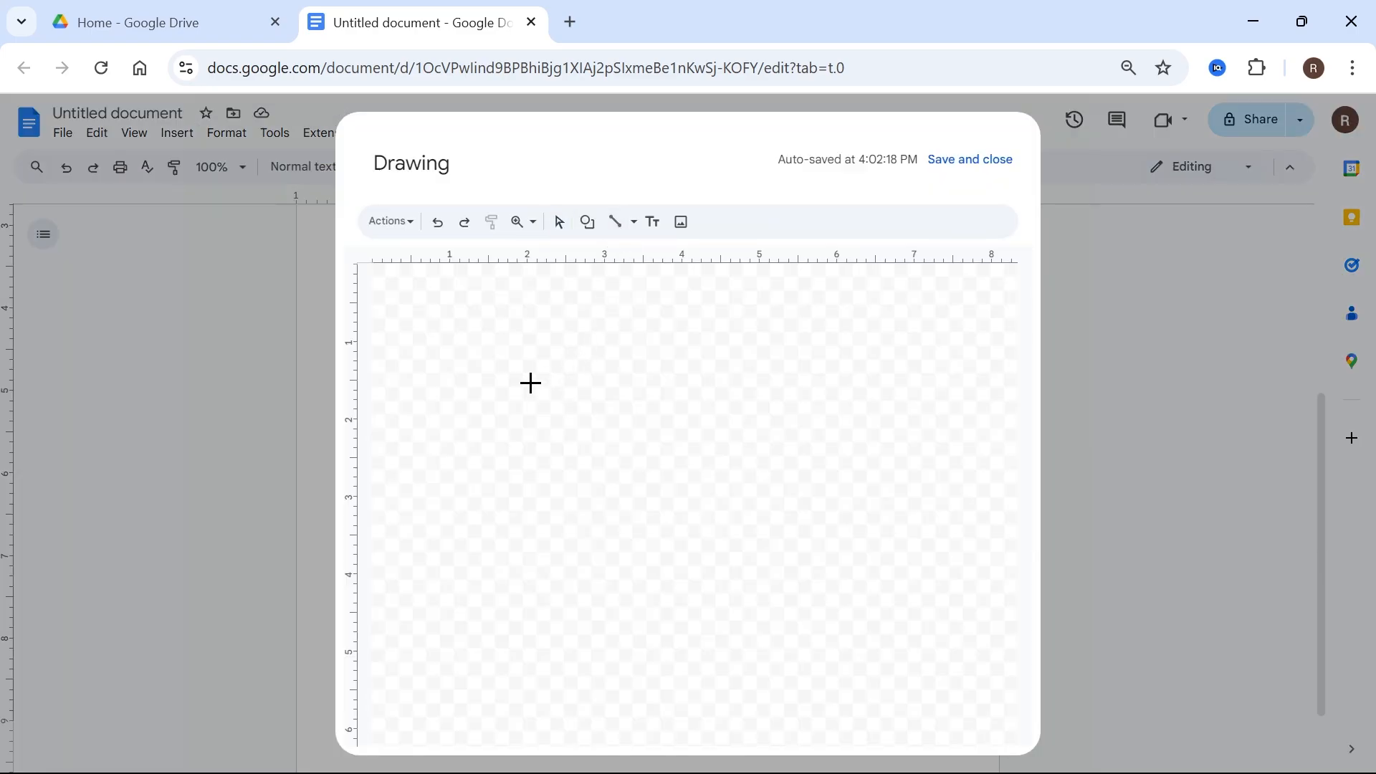
Draw a straight horizontal line, give it a thicker weight and black colour
{"action": "left_click_drag", "start_coordinate": [530, 383], "coordinate": [823, 383]}
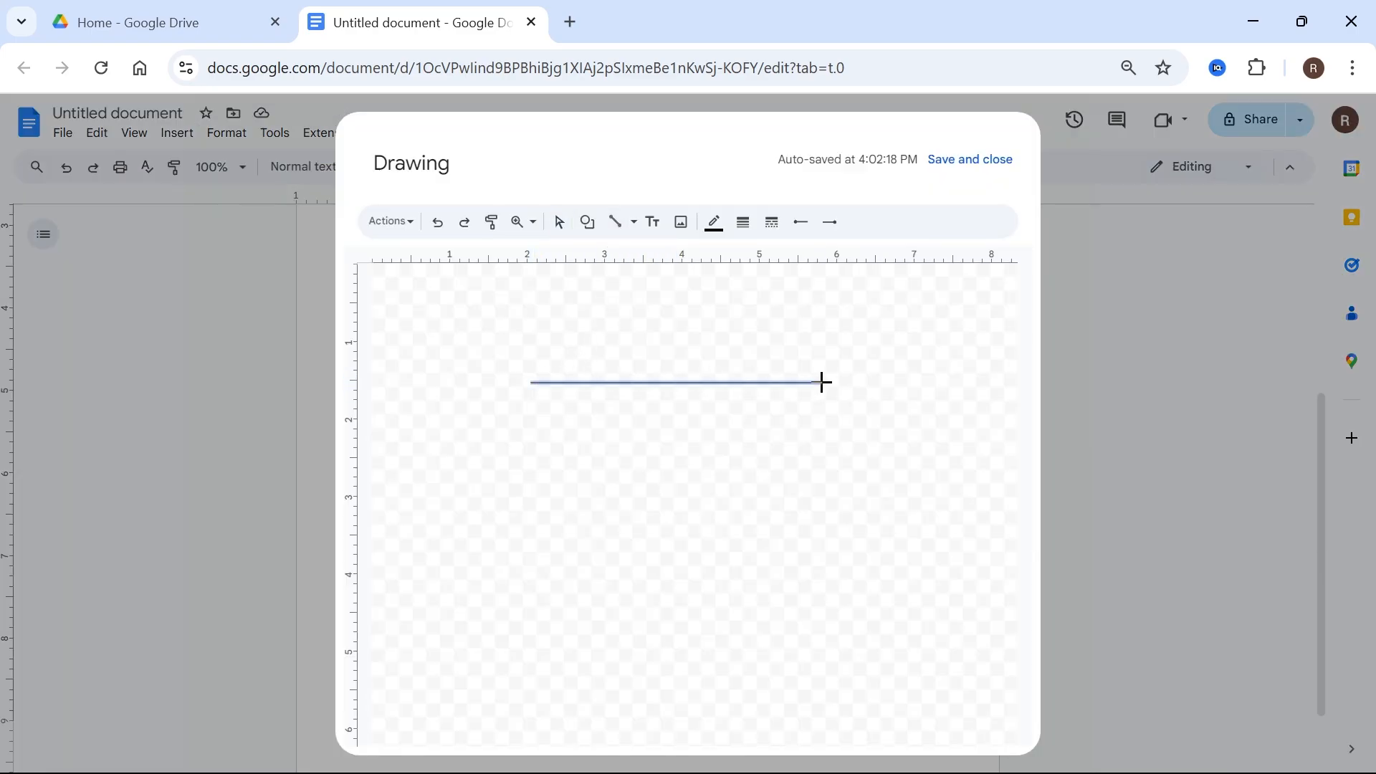
{"action": "left_click", "coordinate": [741, 221]}
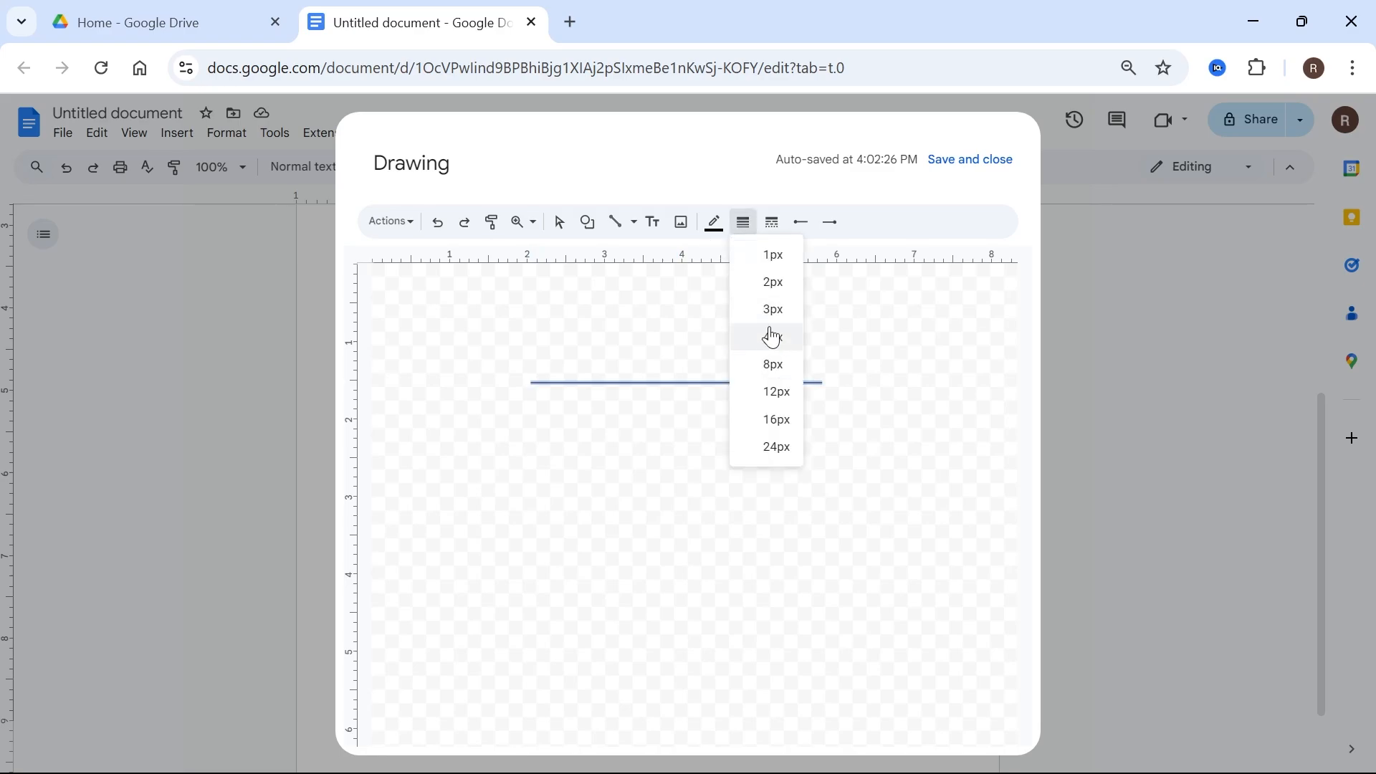
{"action": "left_click", "coordinate": [771, 336]}
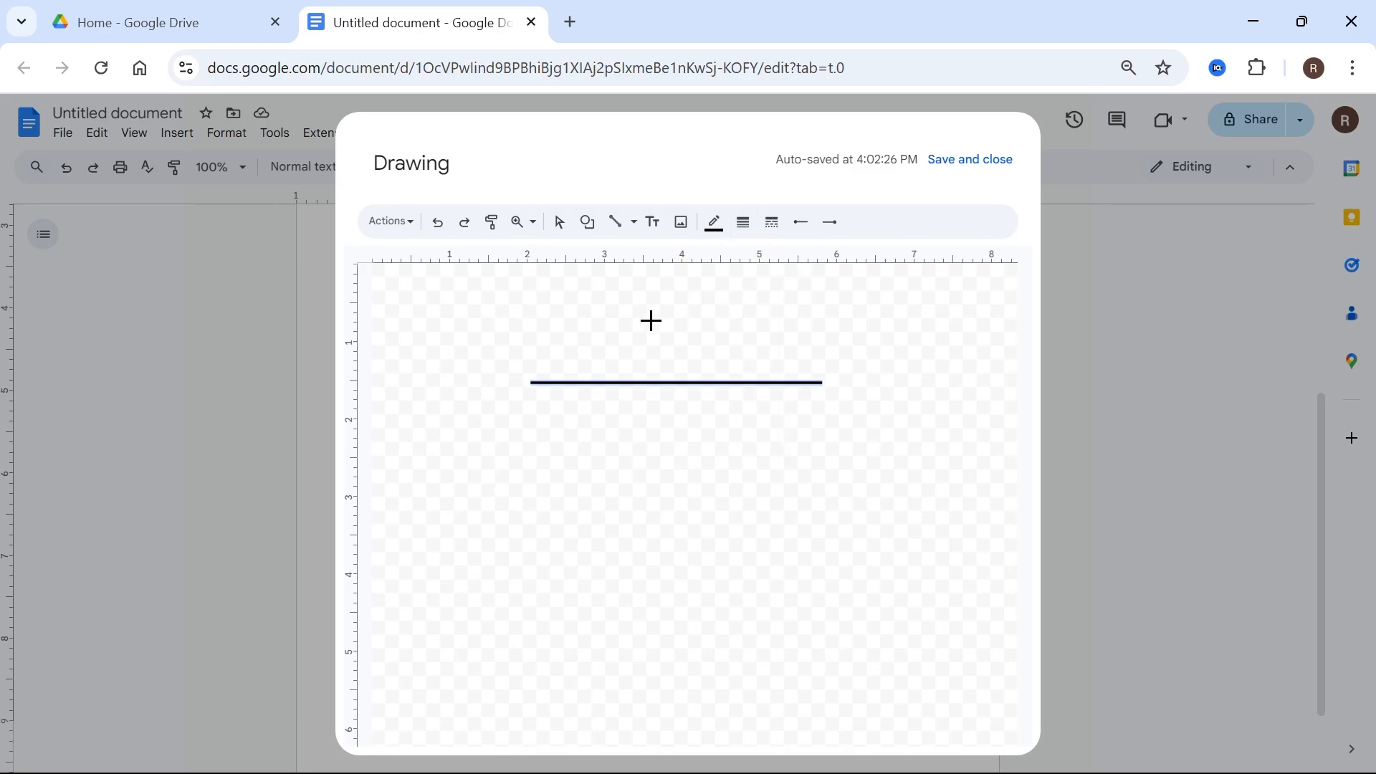
{"action": "left_click", "coordinate": [713, 221]}
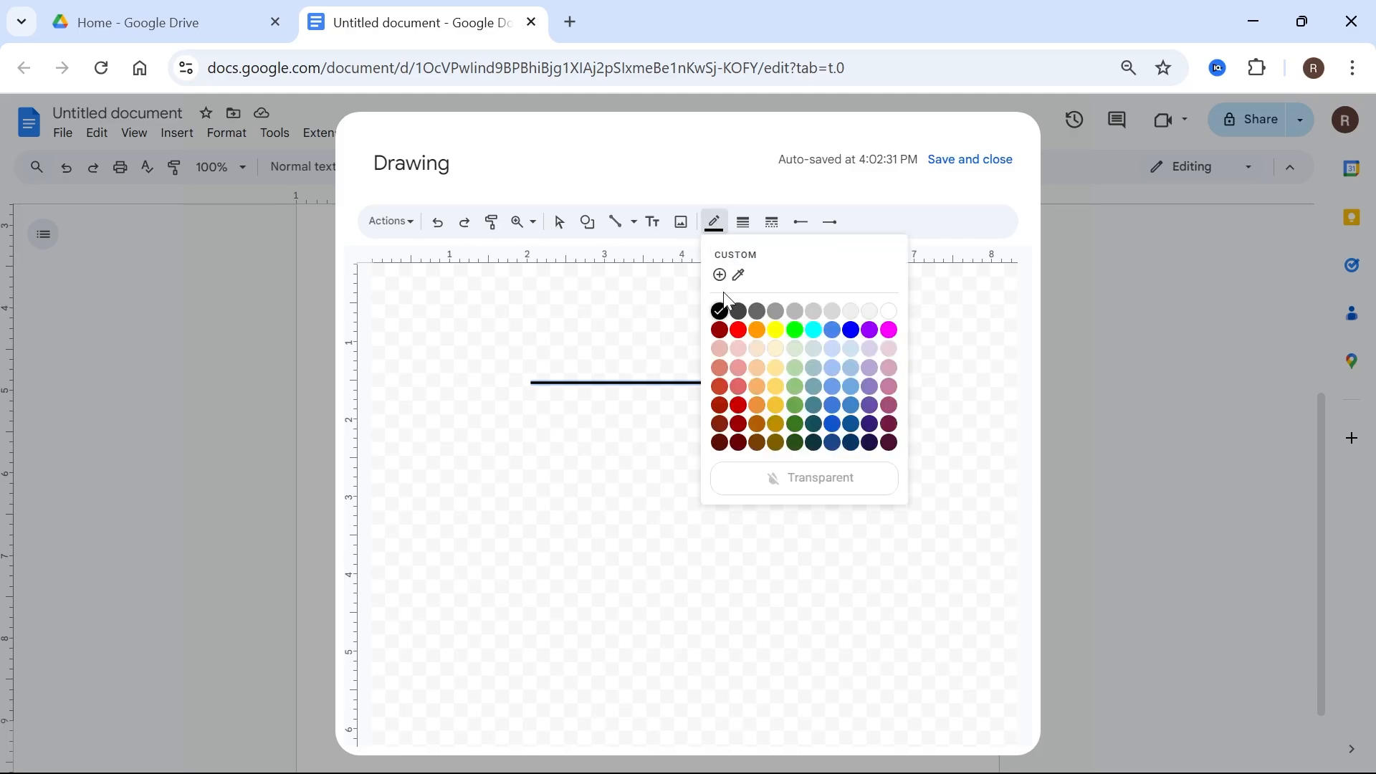
{"action": "left_click", "coordinate": [718, 309]}
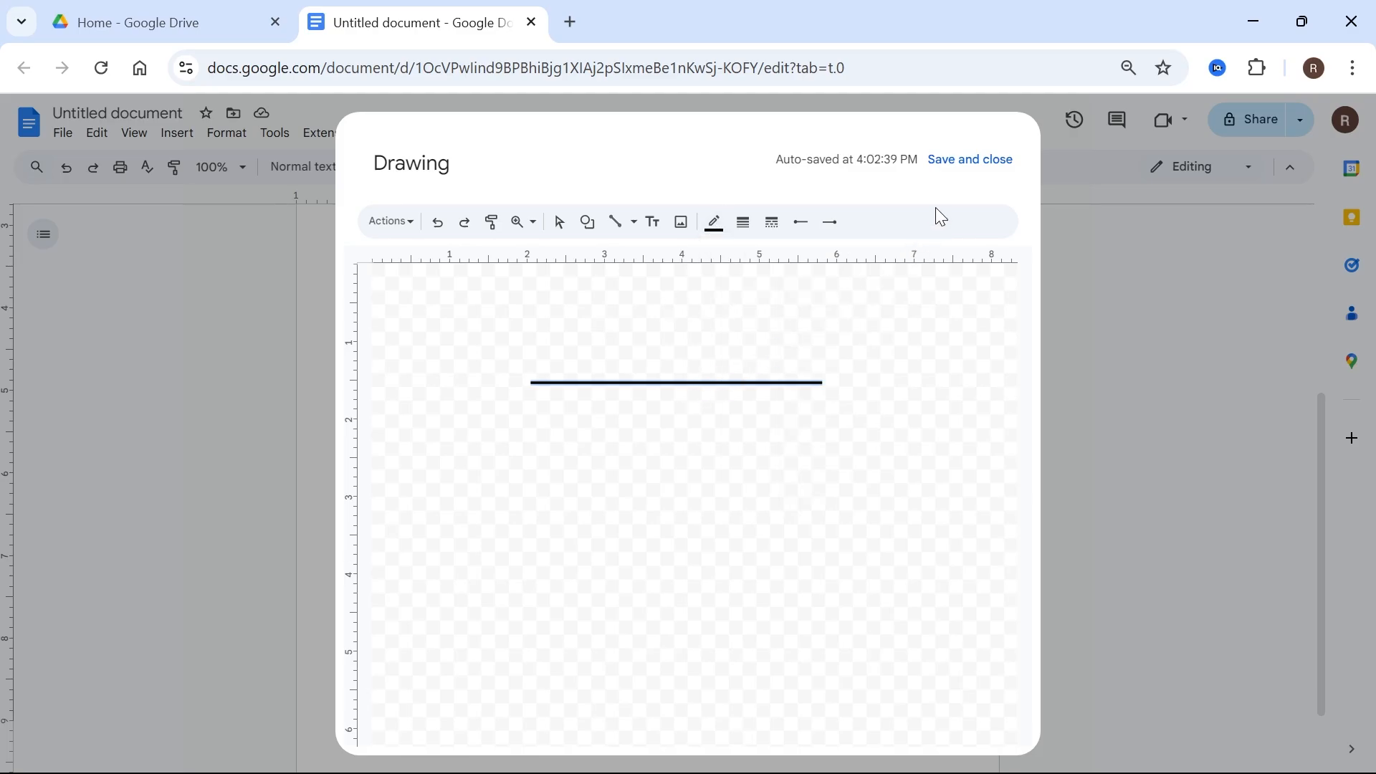
Save the drawing into the document and set its wrapping to Behind text under SIGN HERE
{"action": "left_click", "coordinate": [969, 160]}
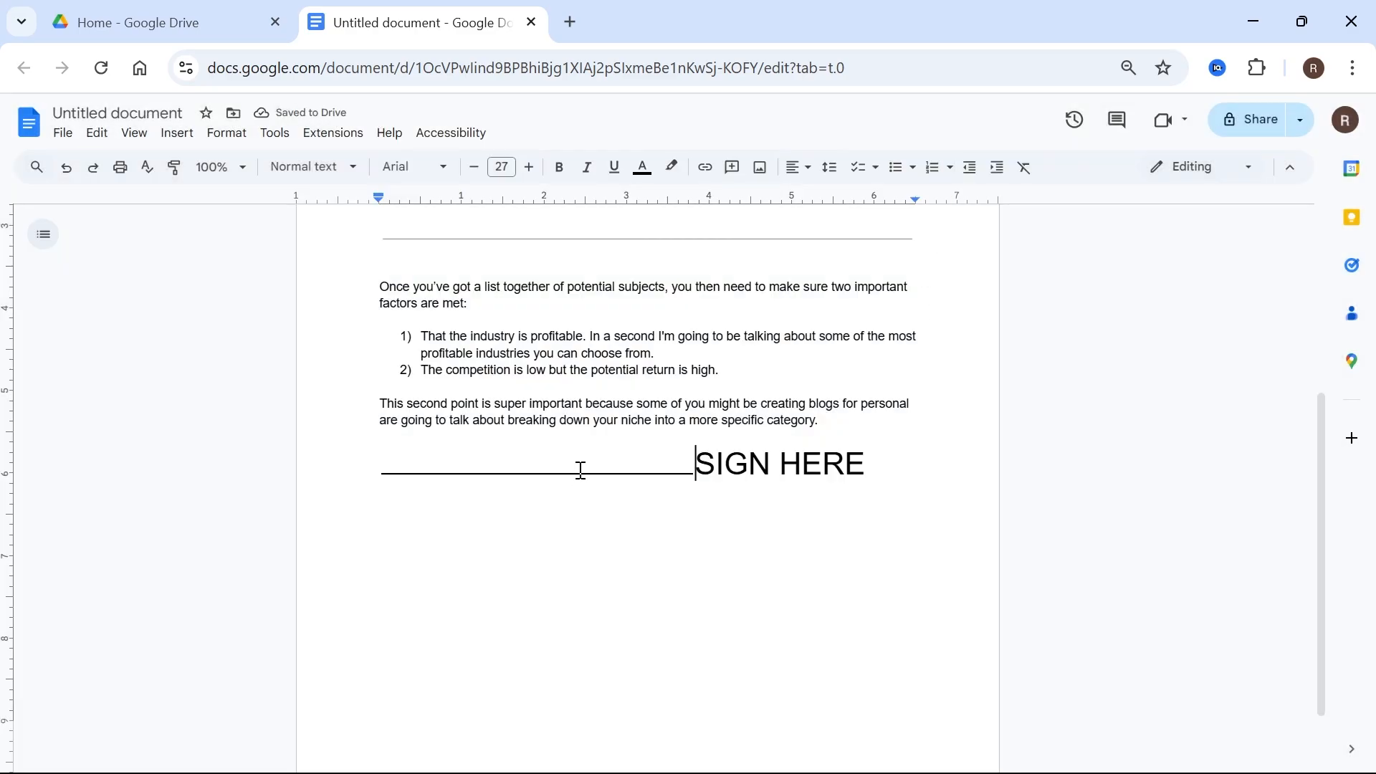
{"action": "left_click", "coordinate": [535, 465]}
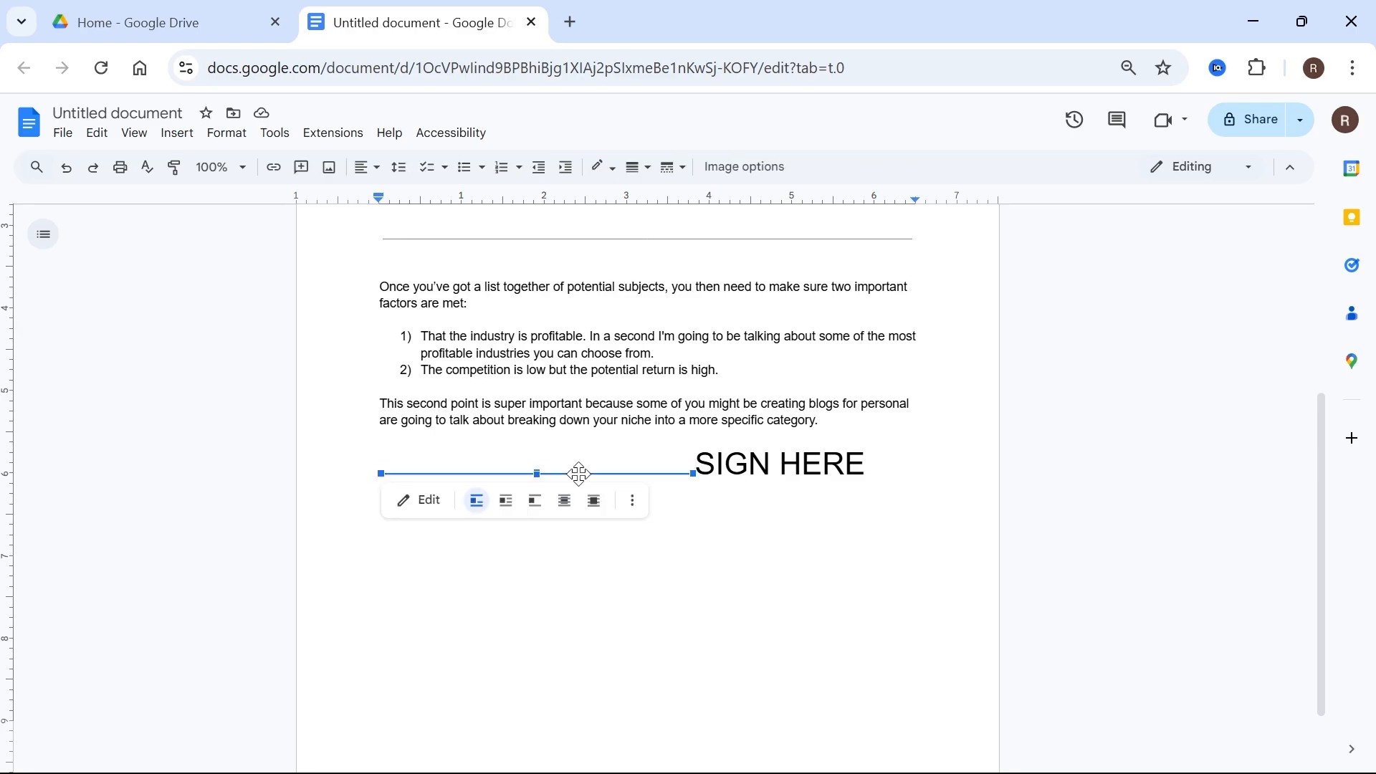
{"action": "mouse_move", "coordinate": [564, 501]}
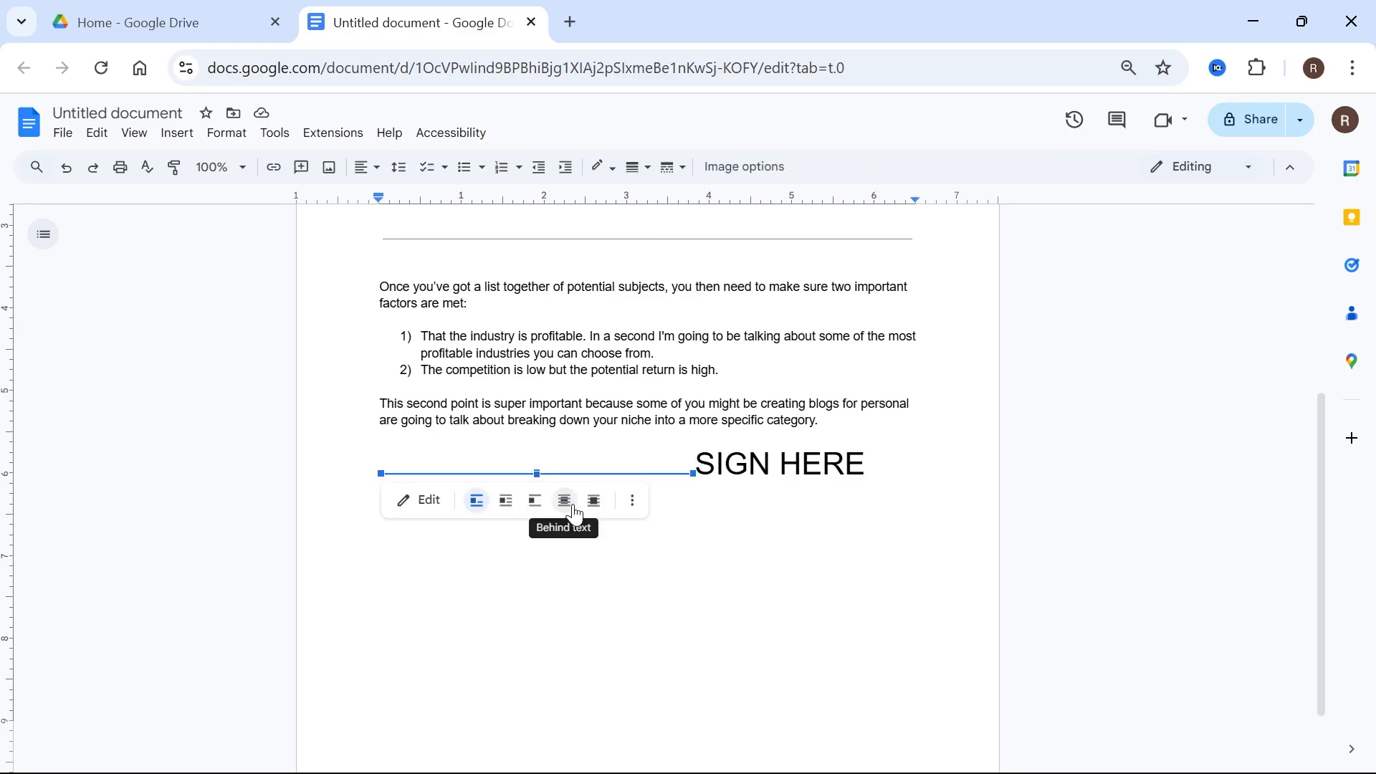
{"action": "left_click", "coordinate": [565, 500]}
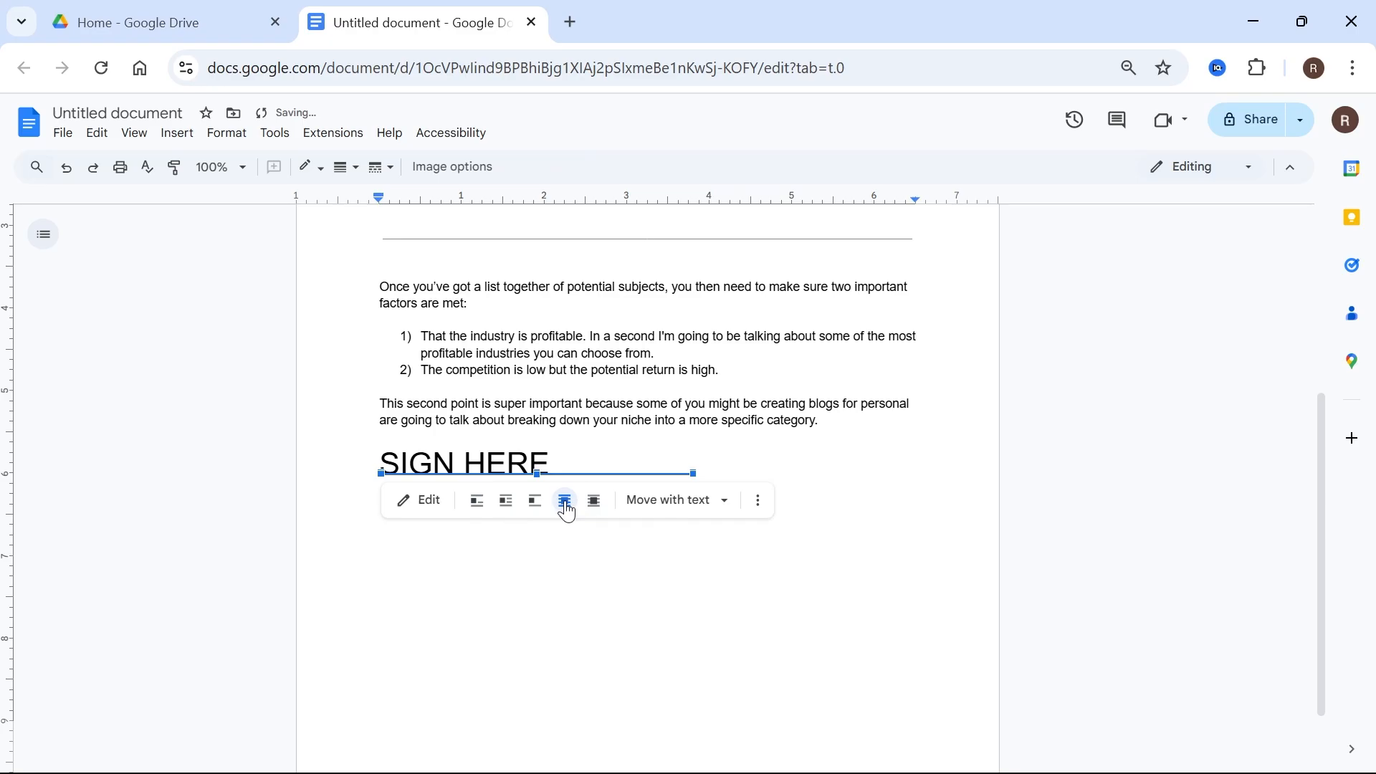